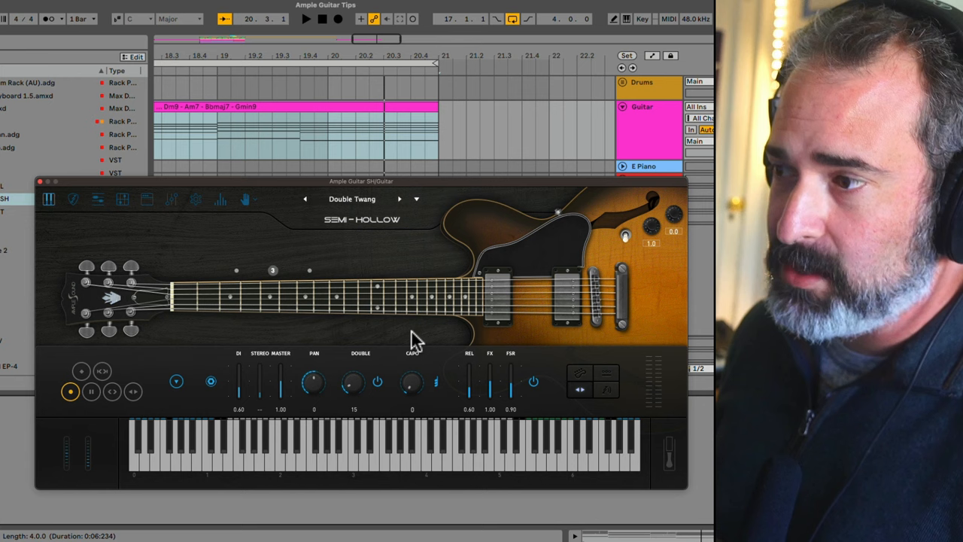
{"action": "mouse_move", "coordinate": [413, 339]}
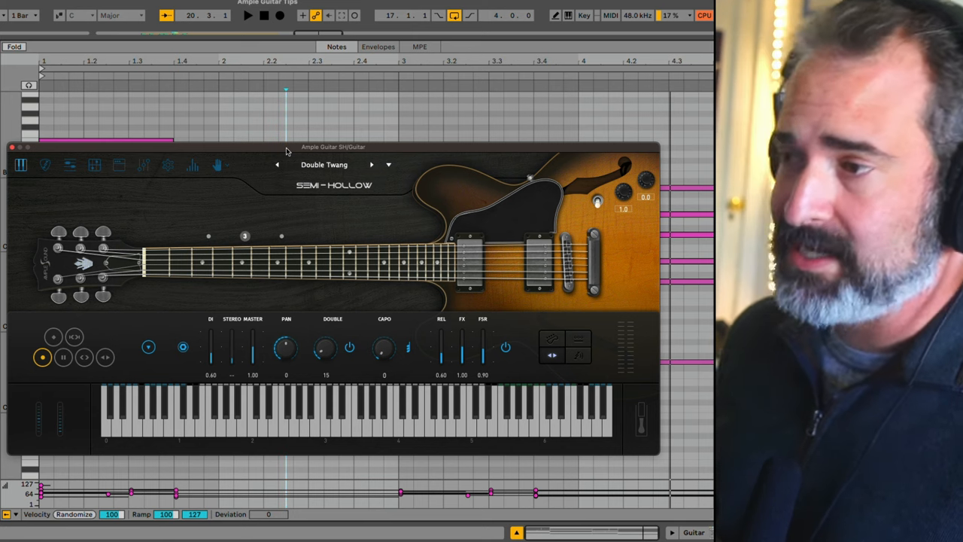
{"action": "mouse_move", "coordinate": [133, 428]}
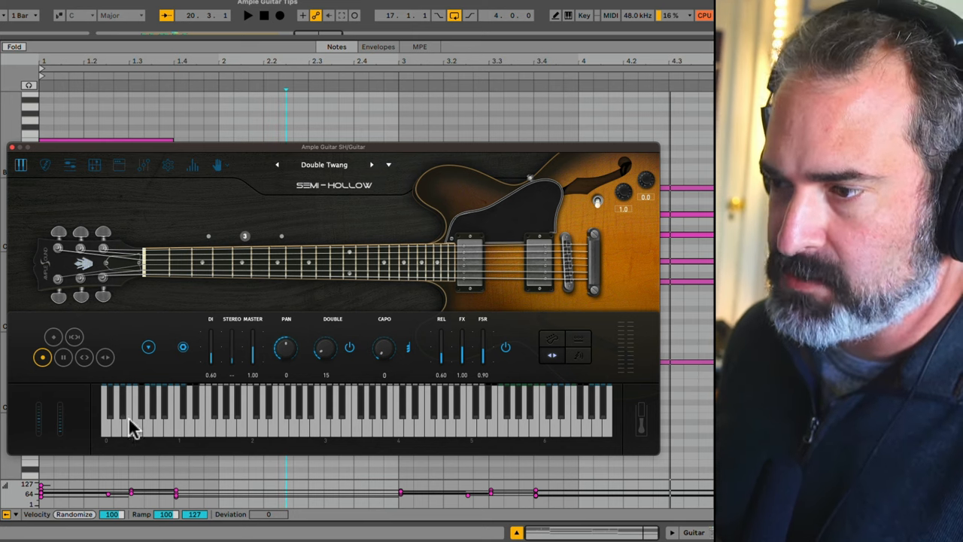
{"action": "mouse_move", "coordinate": [143, 415]}
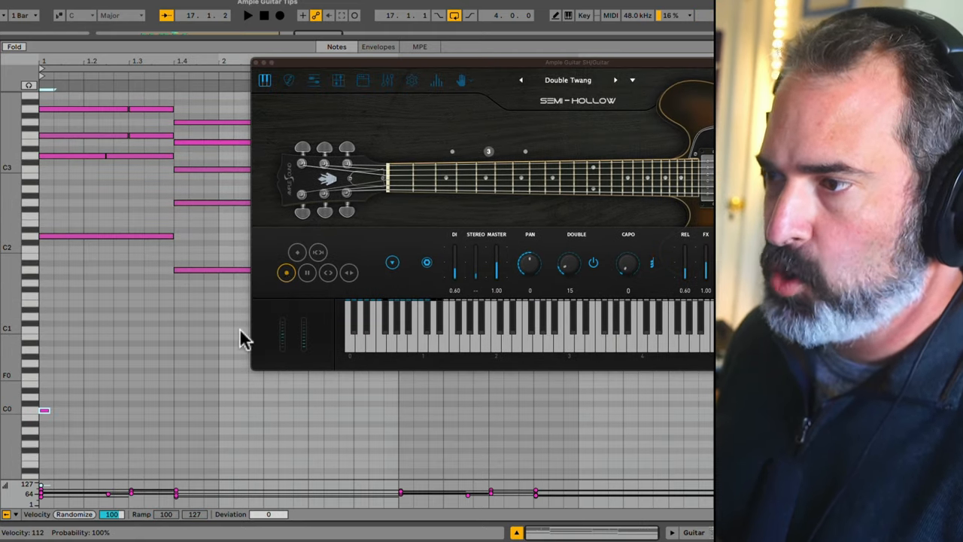
{"action": "mouse_move", "coordinate": [286, 272]}
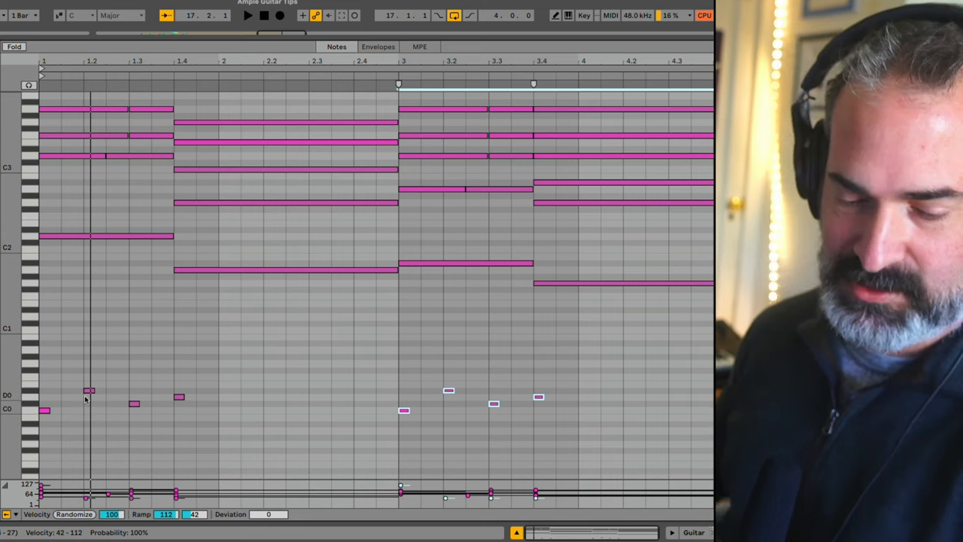
{"action": "mouse_move", "coordinate": [166, 414]}
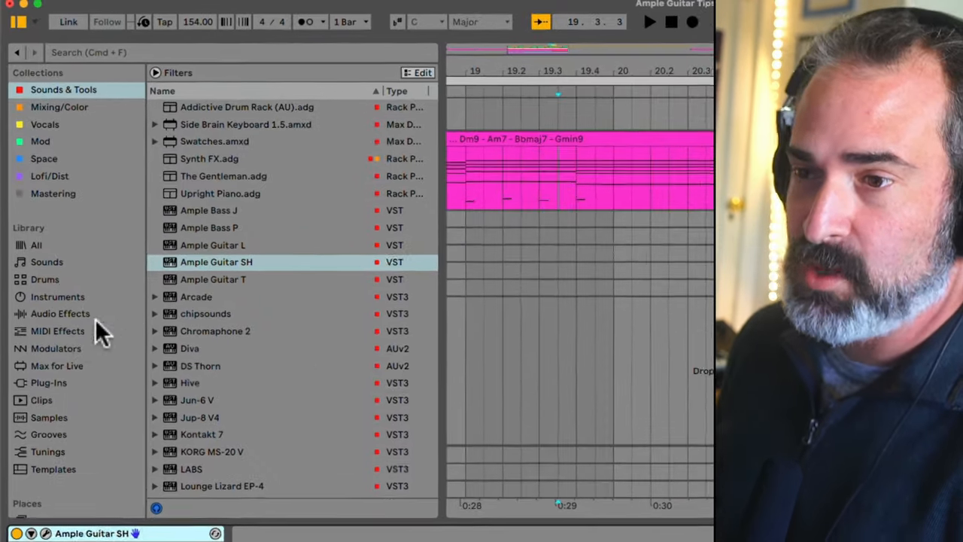
Step: Add an Arpeggiator from MIDI Effects to the guitar track and pick a different arpeggio style
{"action": "left_click", "coordinate": [57, 331]}
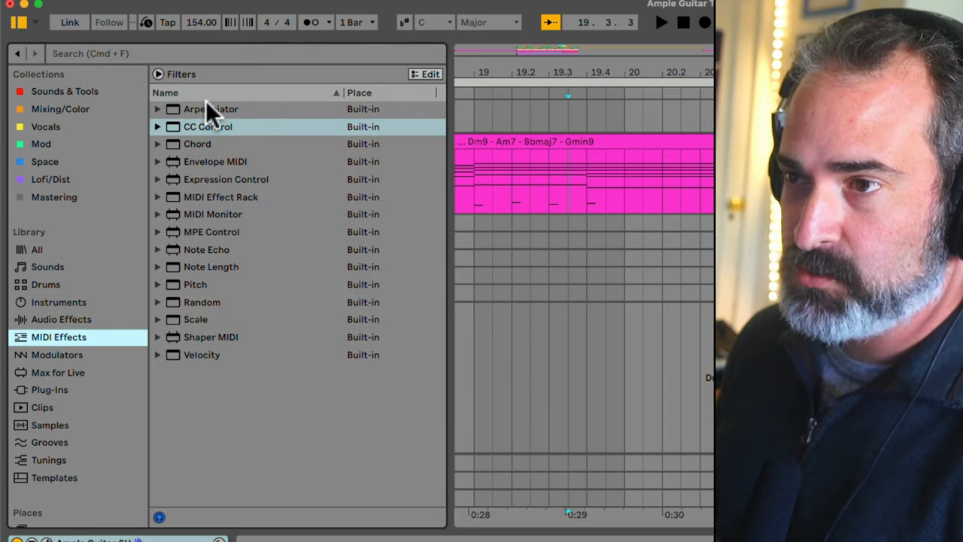
{"action": "double_click", "coordinate": [209, 108]}
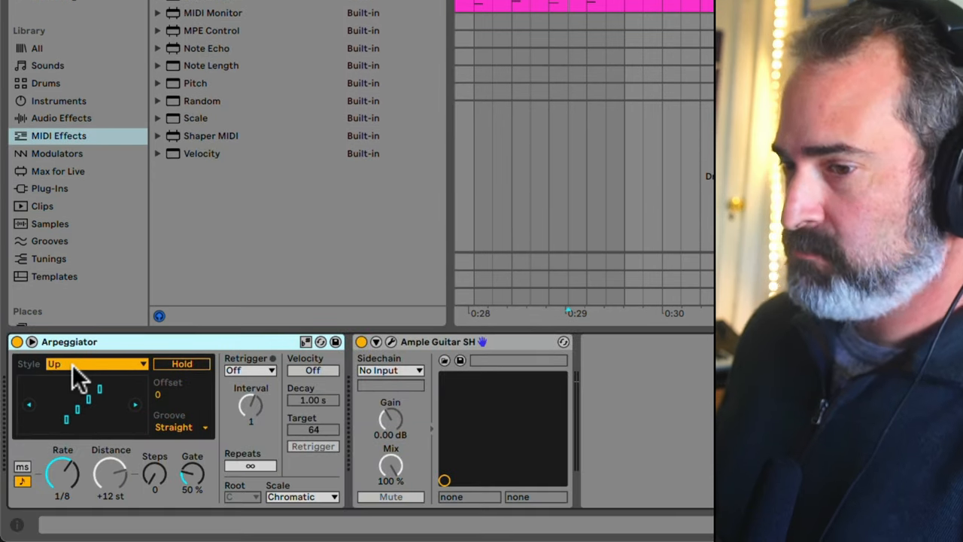
{"action": "left_click", "coordinate": [97, 363]}
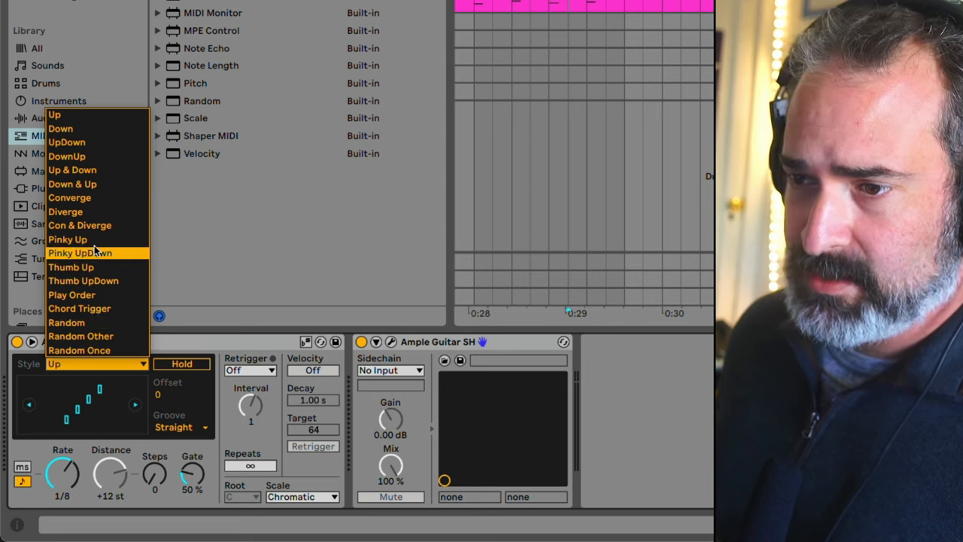
{"action": "left_click", "coordinate": [67, 210]}
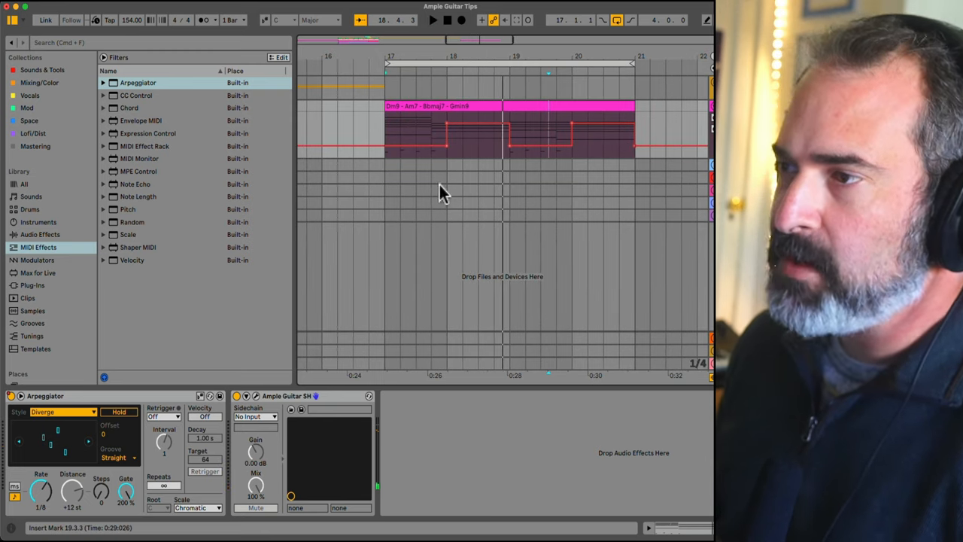
Step: Open the Arpeggiator's Device On automation over the chord clip
{"action": "double_click", "coordinate": [502, 133]}
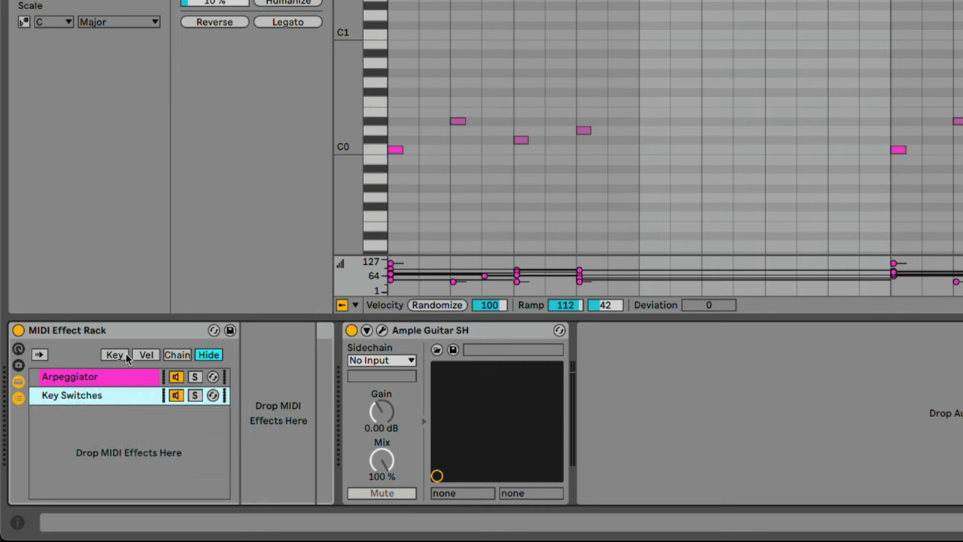
Step: Show the key ranges for the rack's Arpeggiator and Key Switches chains
{"action": "left_click", "coordinate": [115, 356]}
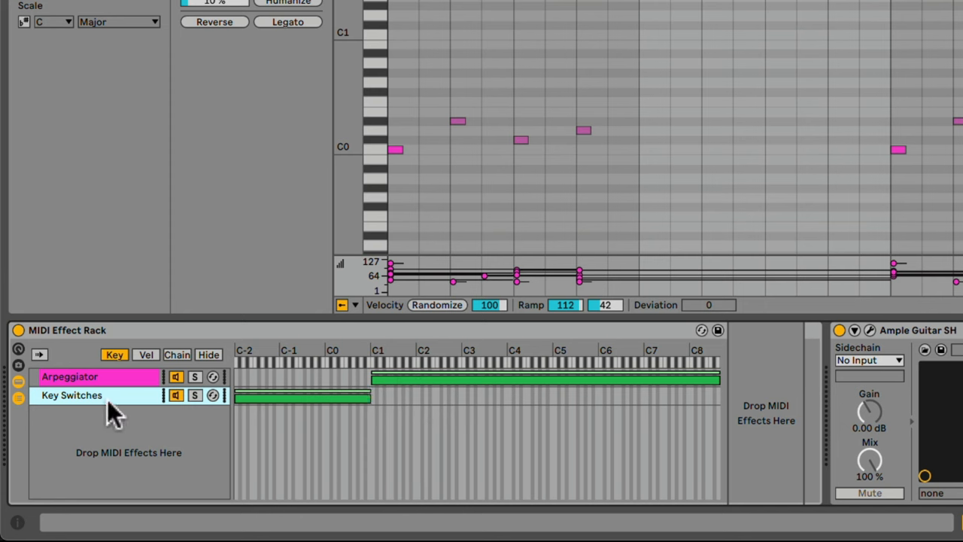
{"action": "mouse_move", "coordinate": [840, 158]}
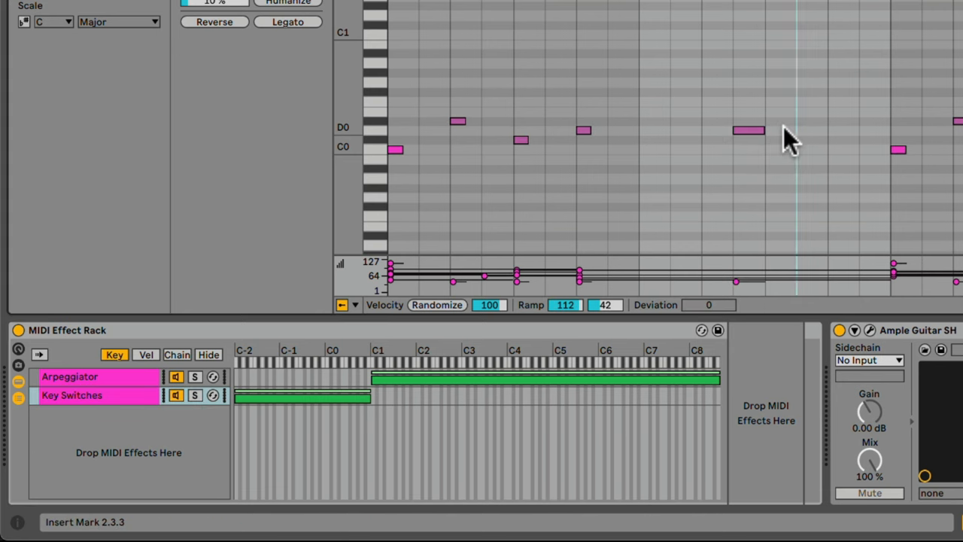
Step: Set the insert position in the guitar chord clip for the D0 key-switch note
{"action": "left_click", "coordinate": [747, 129]}
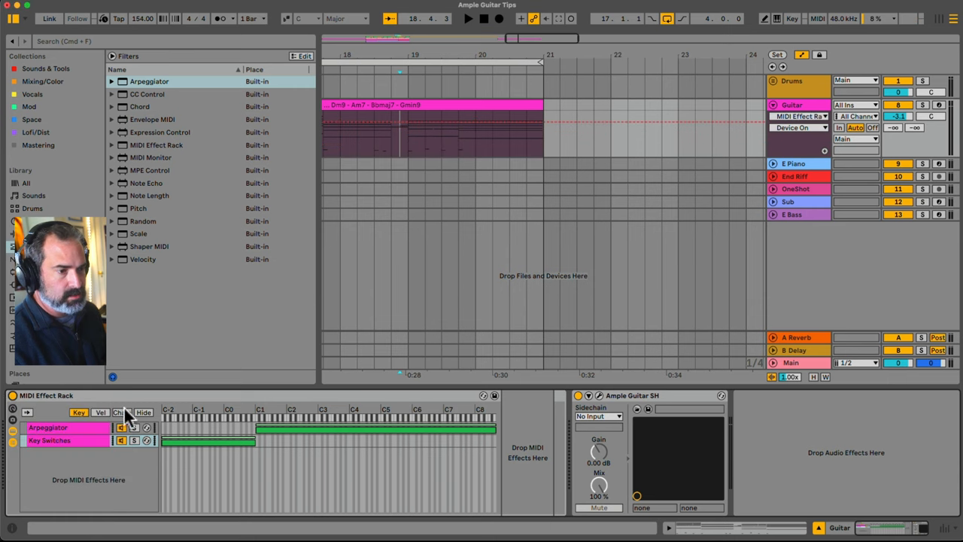
Step: Show the Arpeggiator chain's on/off automation lane via its activator's context menu
{"action": "right_click", "coordinate": [550, 127]}
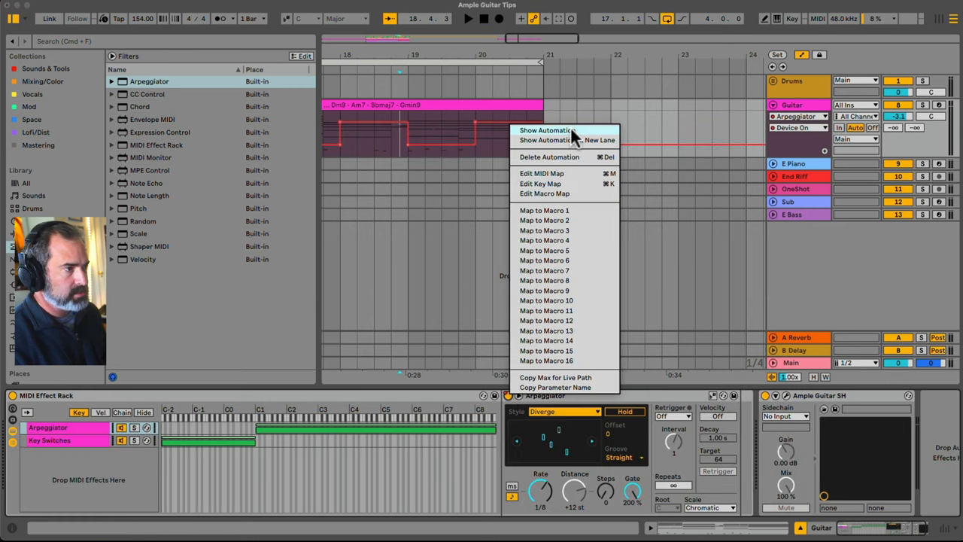
{"action": "left_click", "coordinate": [545, 130]}
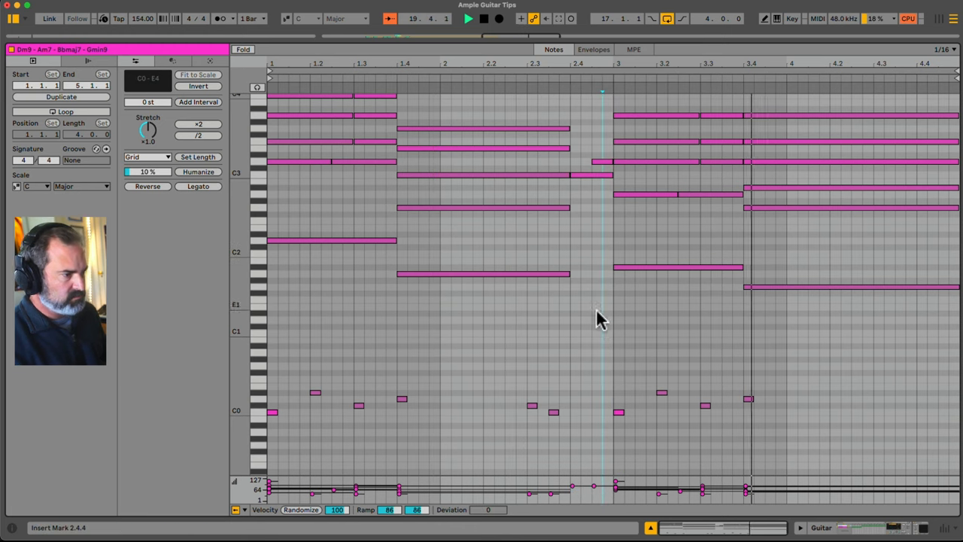
Step: Select a key-switch note beneath the Dm9–Am7–Bbmaj7–Gmin9 chords in the piano roll
{"action": "left_click", "coordinate": [551, 410]}
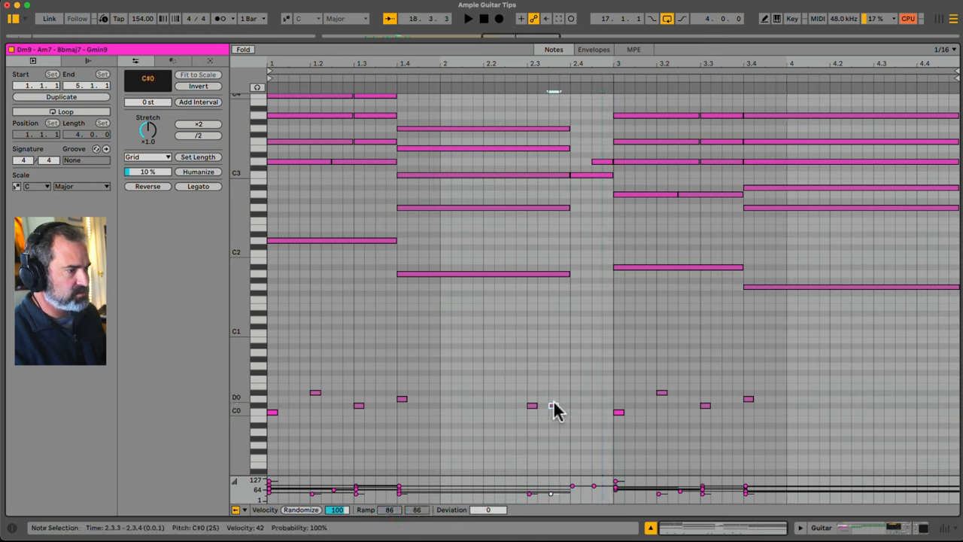
{"action": "left_click", "coordinate": [554, 399]}
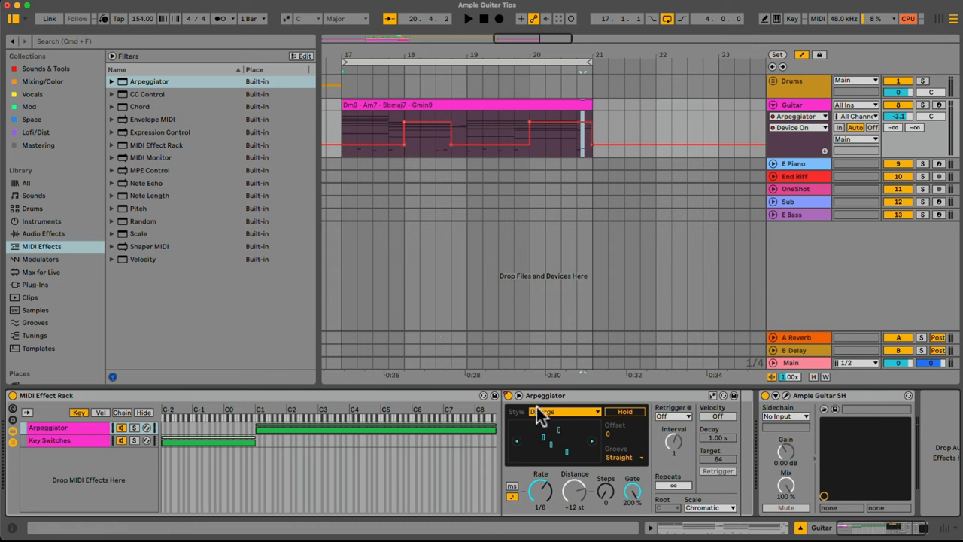
Step: Open the Arpeggiator's Style choices to change the pattern over the guitar chords
{"action": "left_click", "coordinate": [560, 411]}
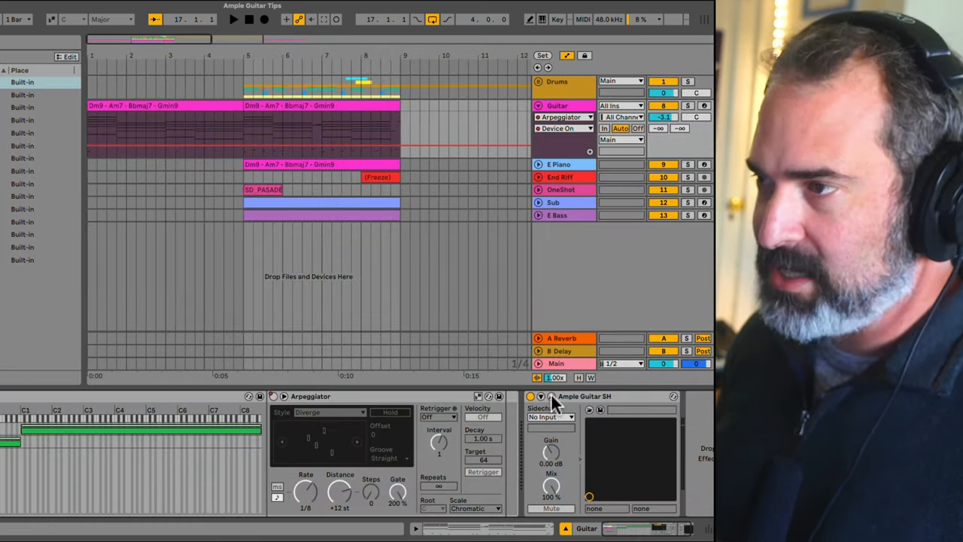
Step: Move the arrangement view toward the End Riff track and its frozen clip
{"action": "left_click", "coordinate": [540, 396]}
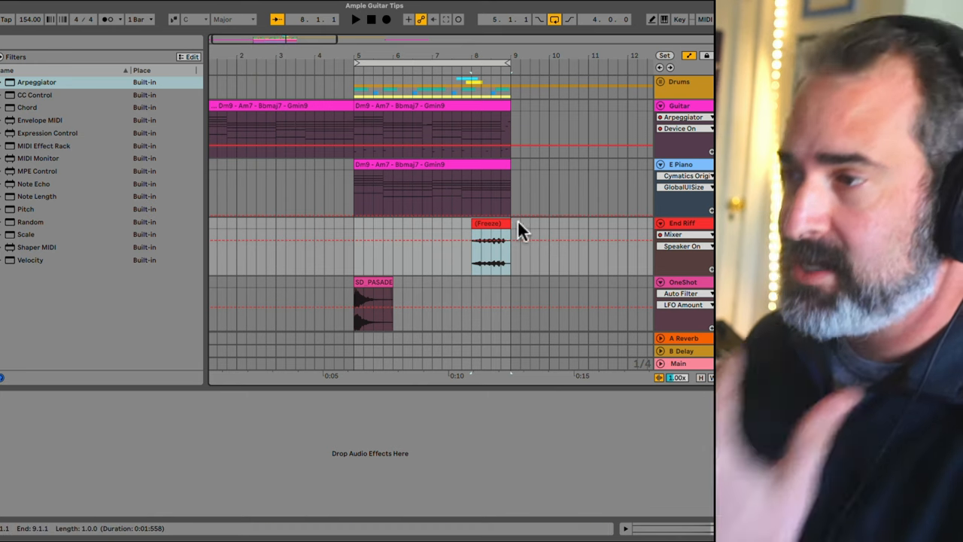
Step: Open the frozen End Riff audio clip, then show the Snare/Clap track's Hybrid Reverb and EQ Eight
{"action": "double_click", "coordinate": [489, 248]}
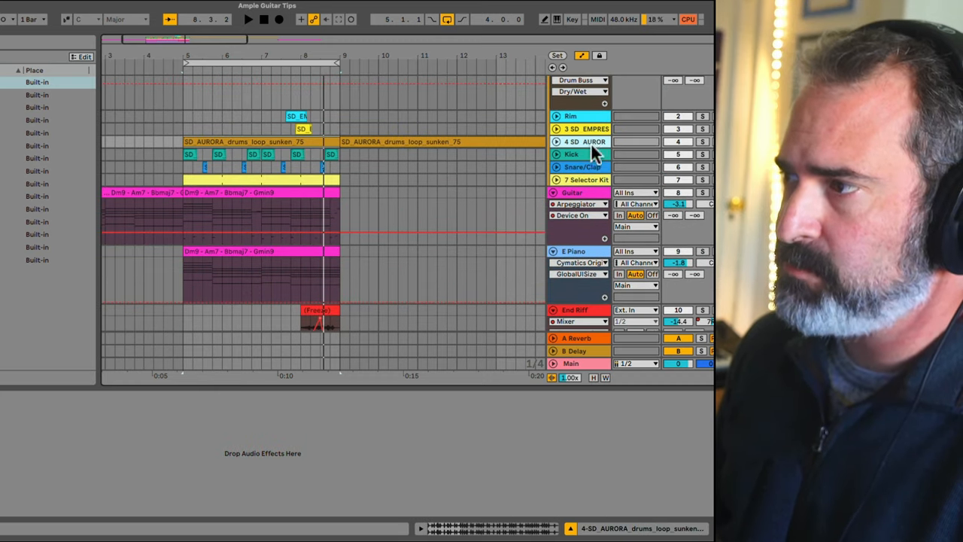
{"action": "left_click", "coordinate": [581, 166]}
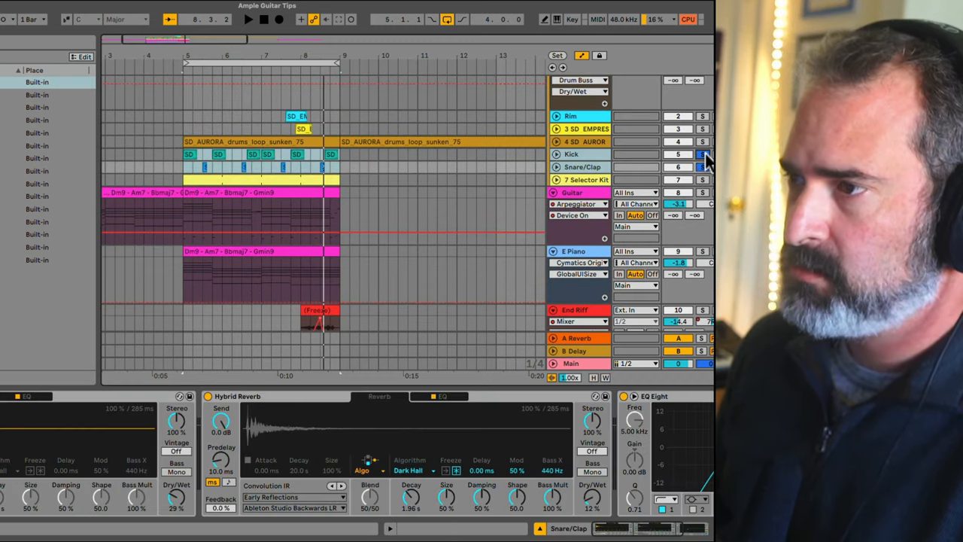